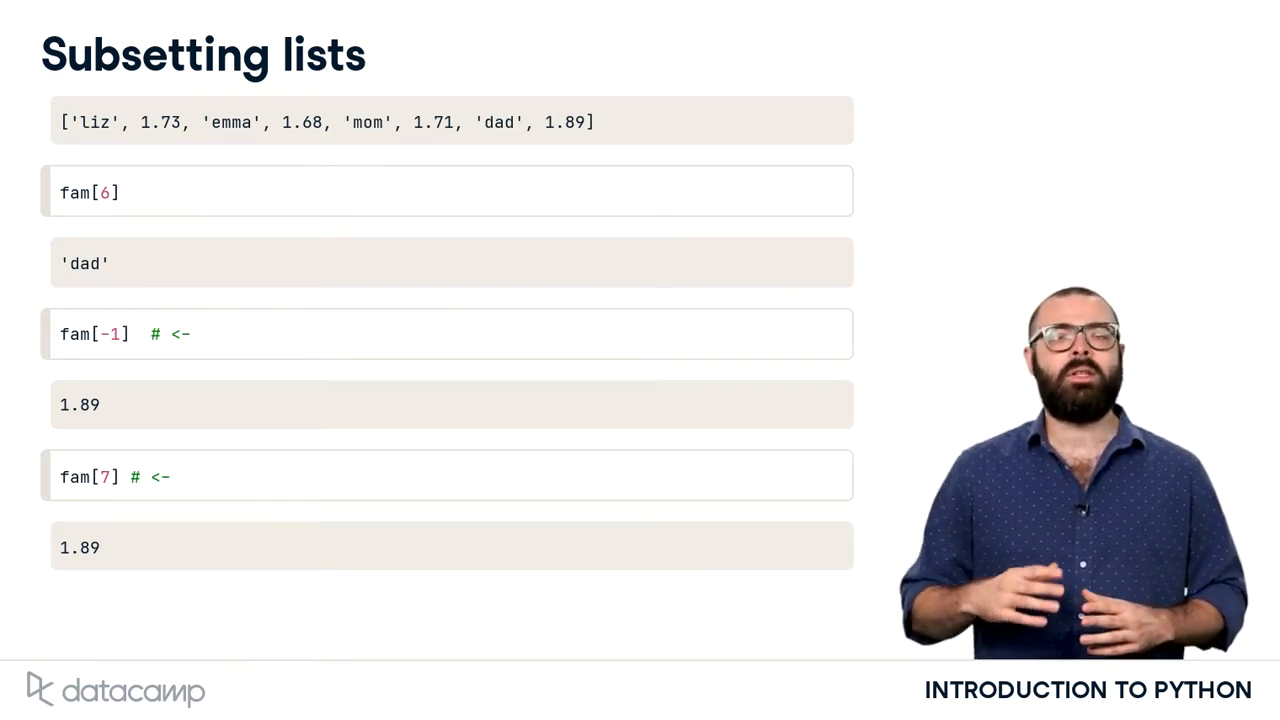
Advance from the Subsetting lists slide to the List slicing slide showing the fam list.
key(Right)
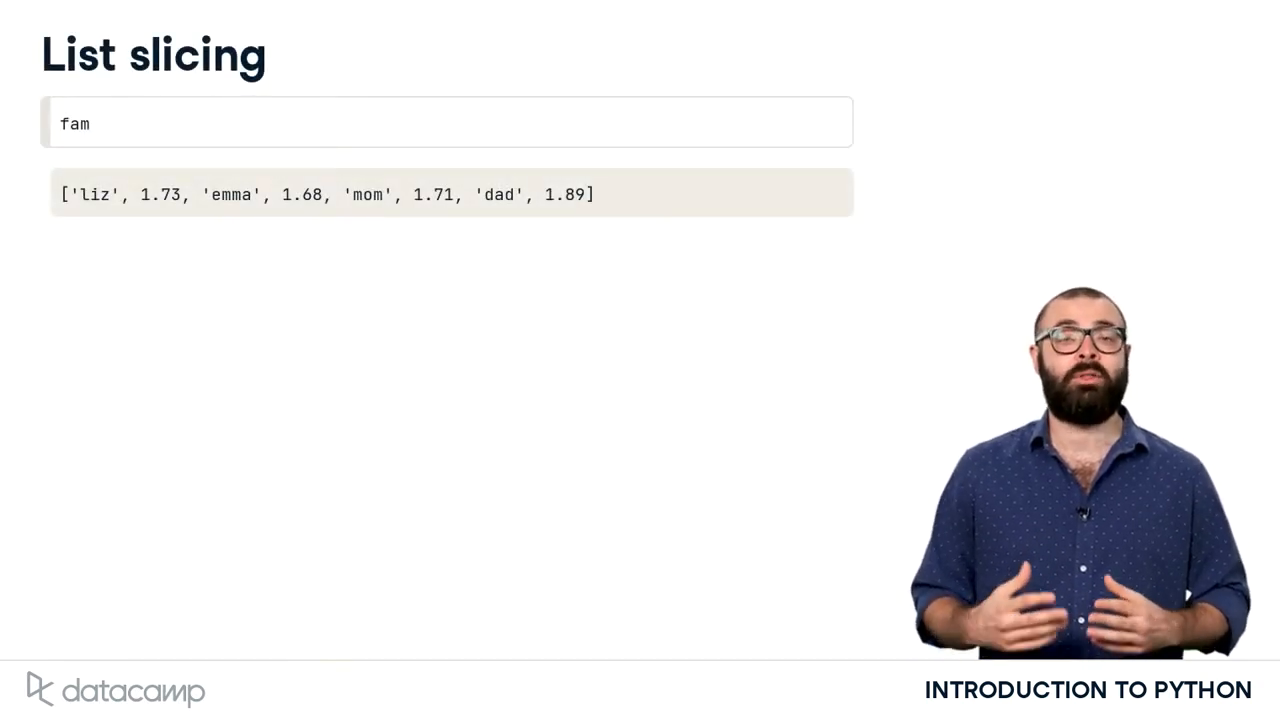